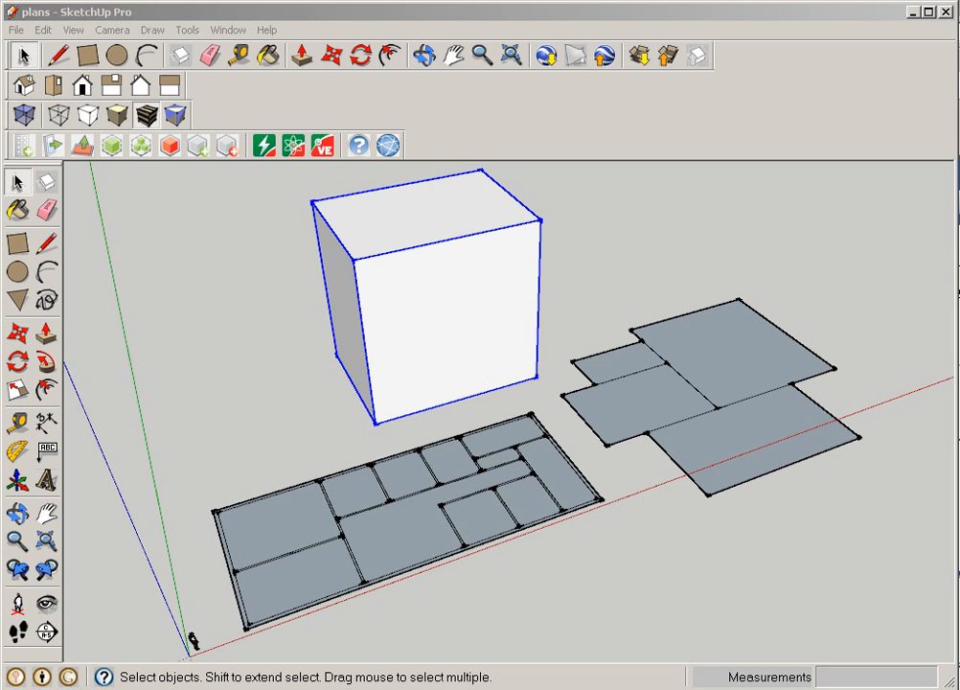
mouse_move(745, 530)
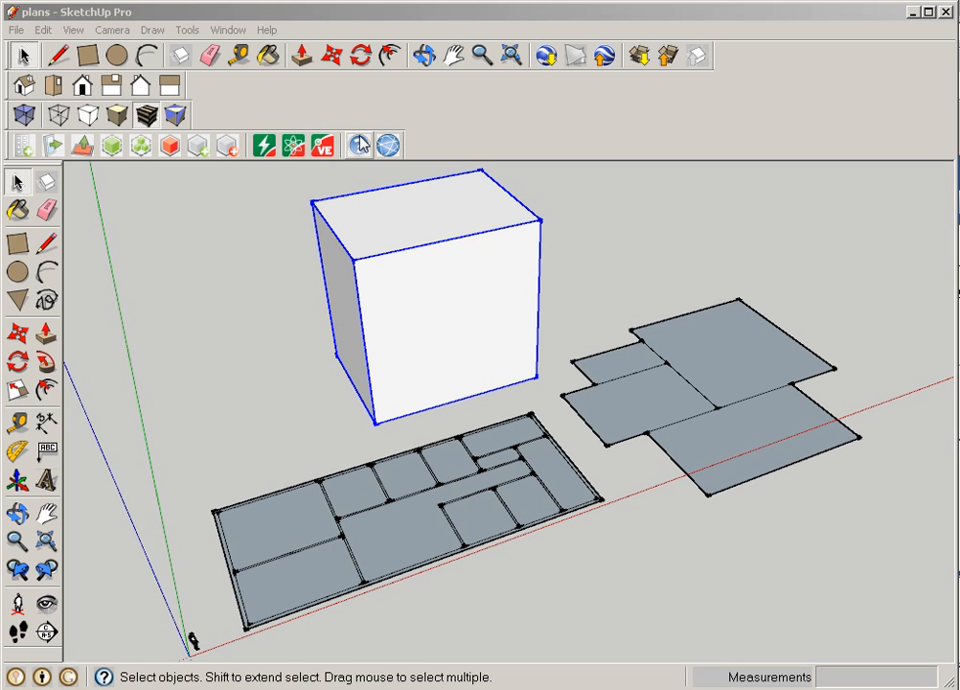
mouse_move(50, 338)
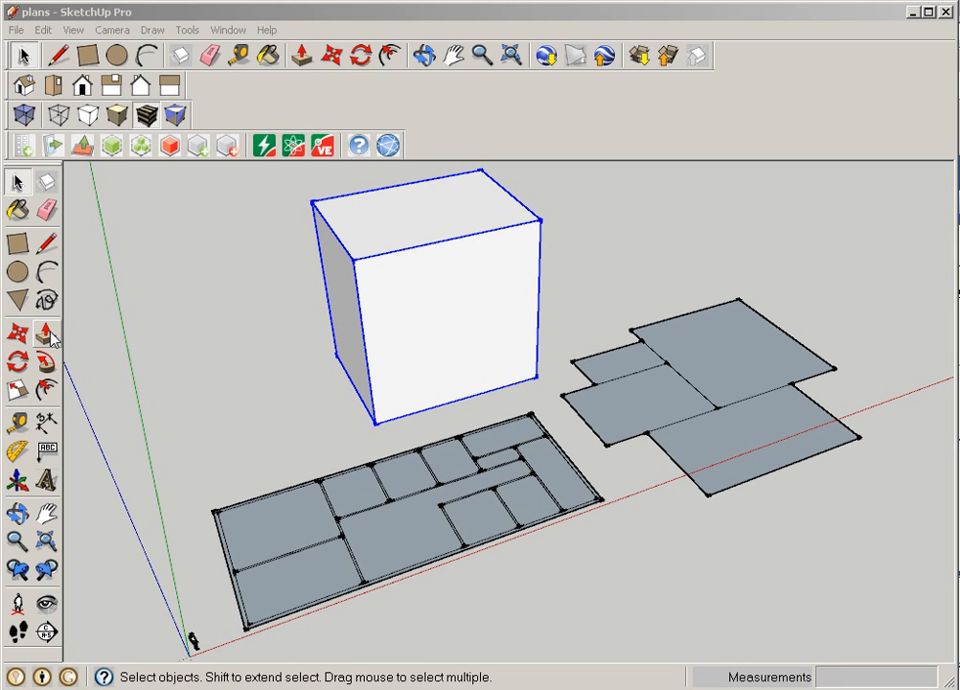
Push/Pull two rooms of the smaller floor plan upward into solid volumes of differing heights
click(44, 333)
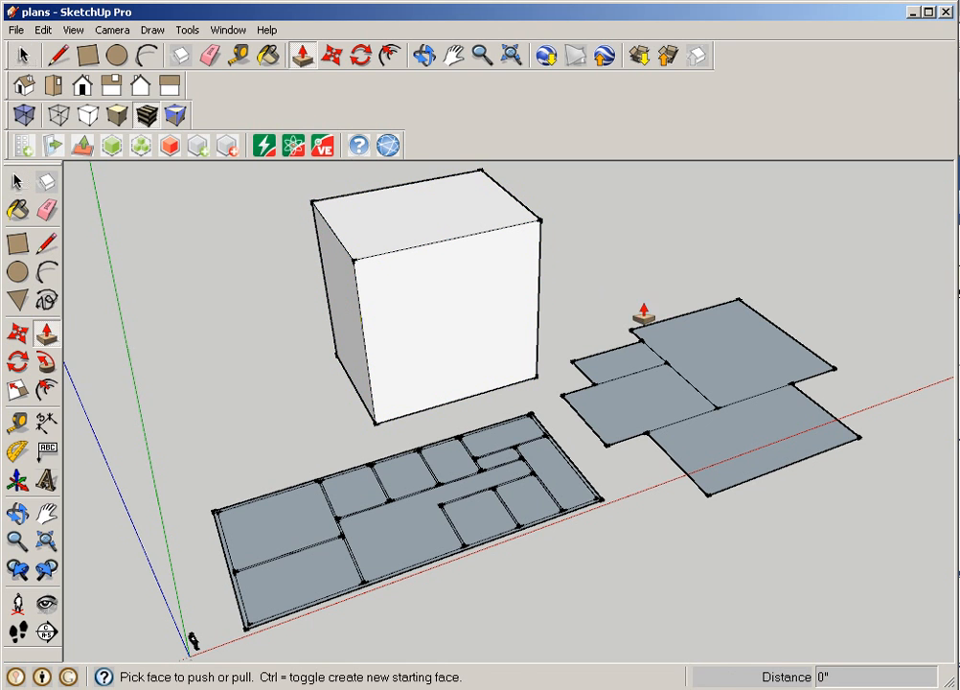
drag(642, 316, 728, 288)
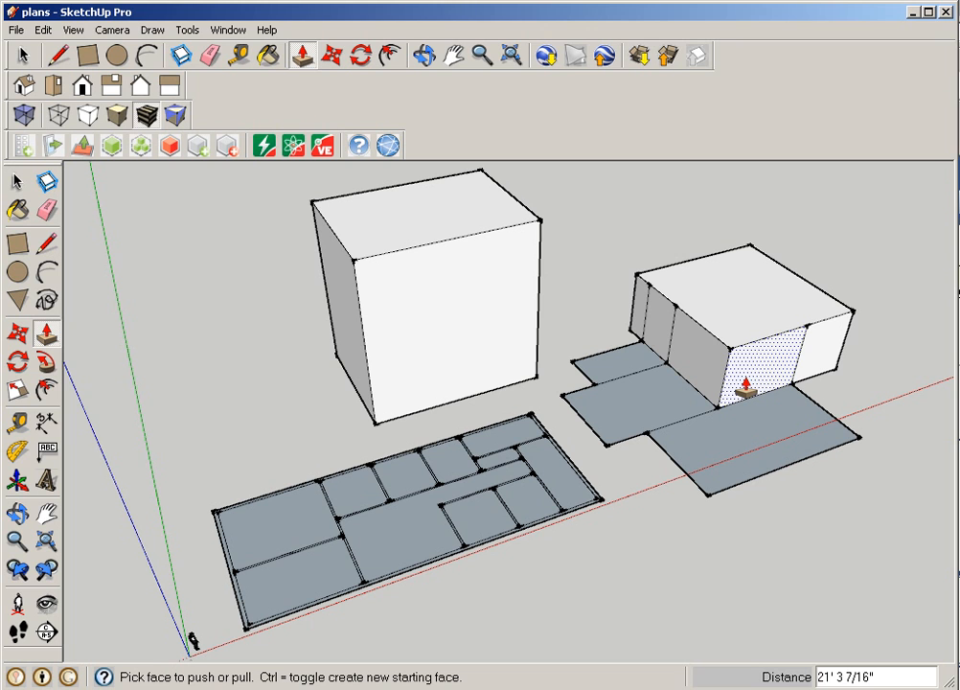
drag(752, 384, 751, 393)
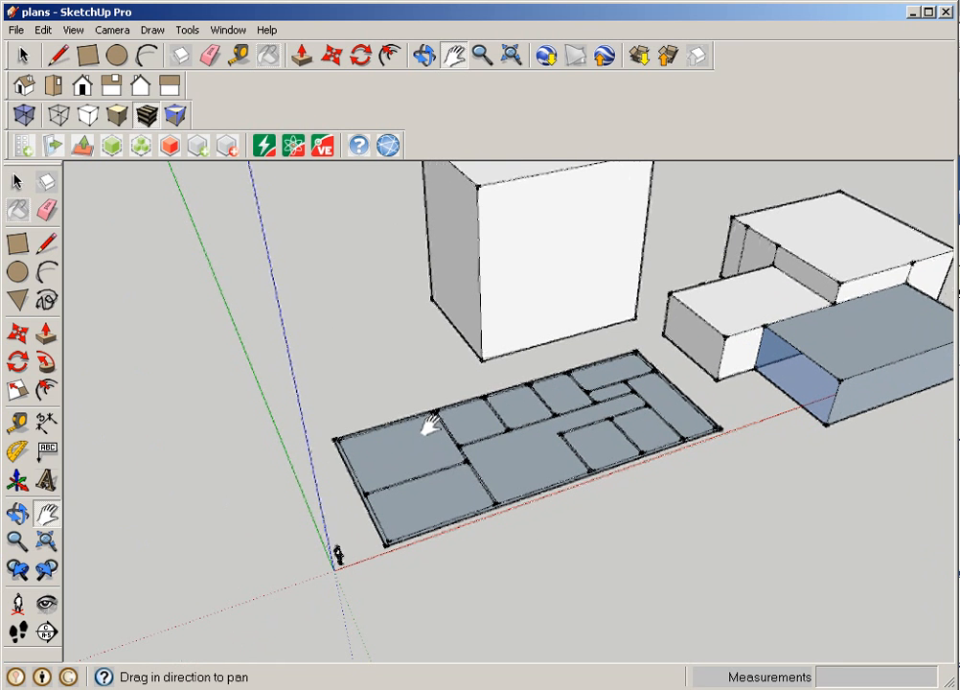
click(16, 541)
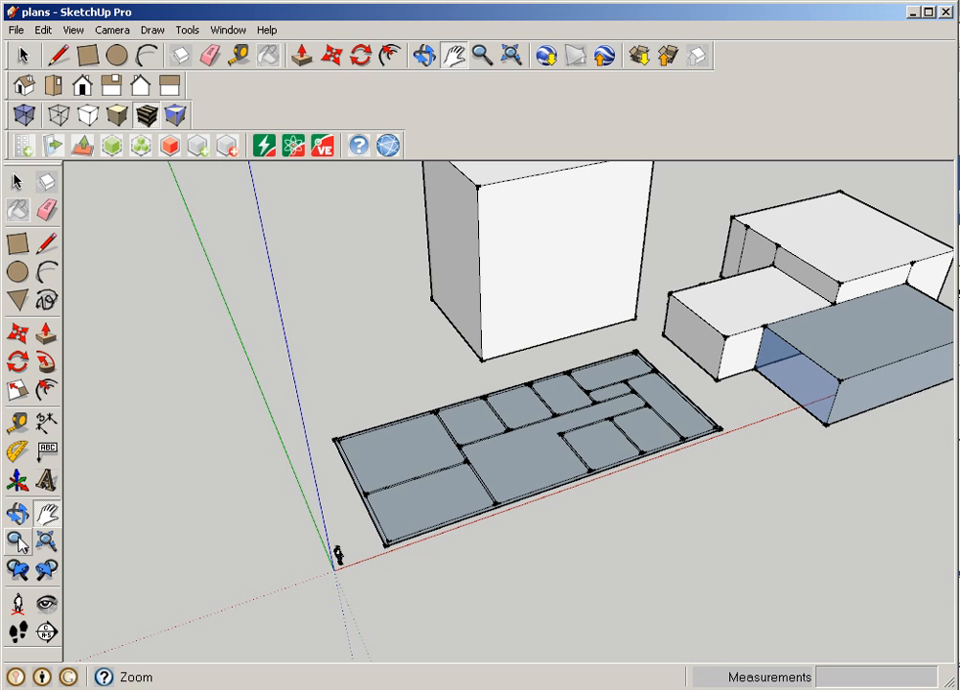
click(20, 514)
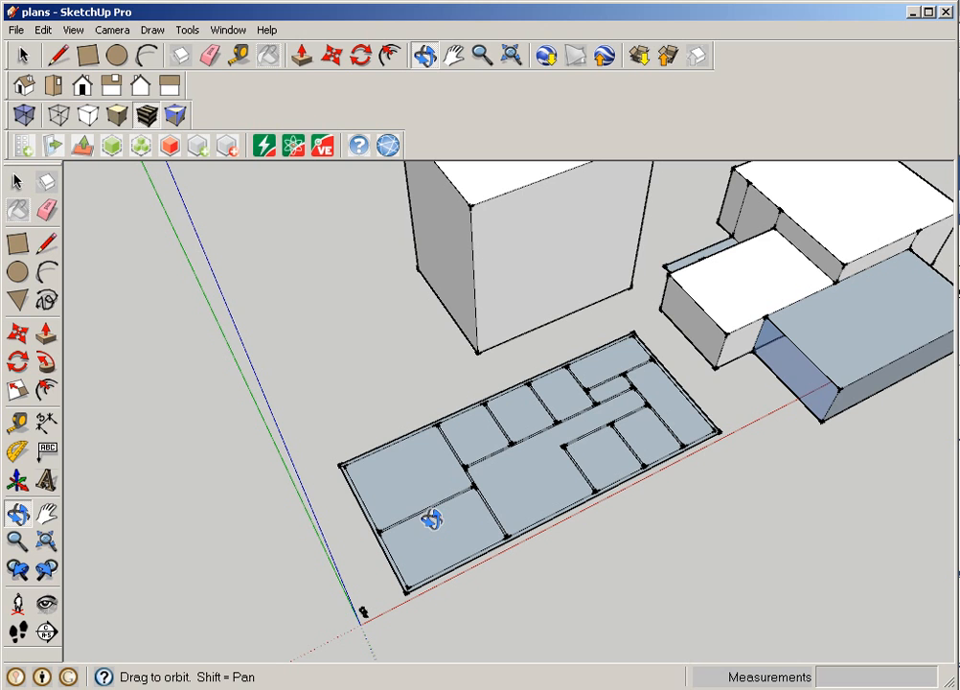
click(43, 326)
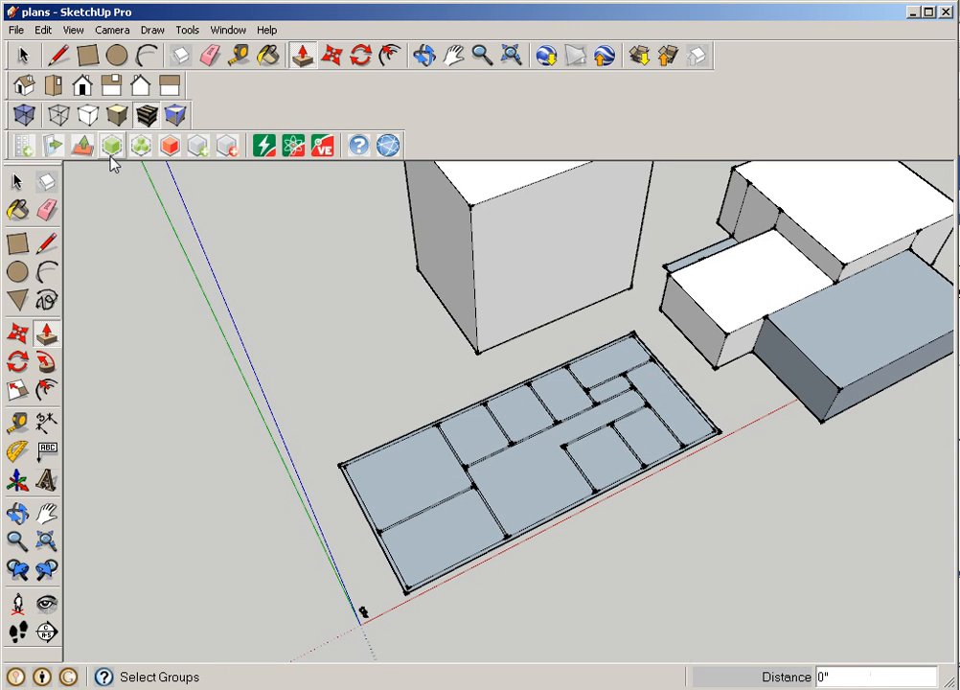
mouse_move(84, 145)
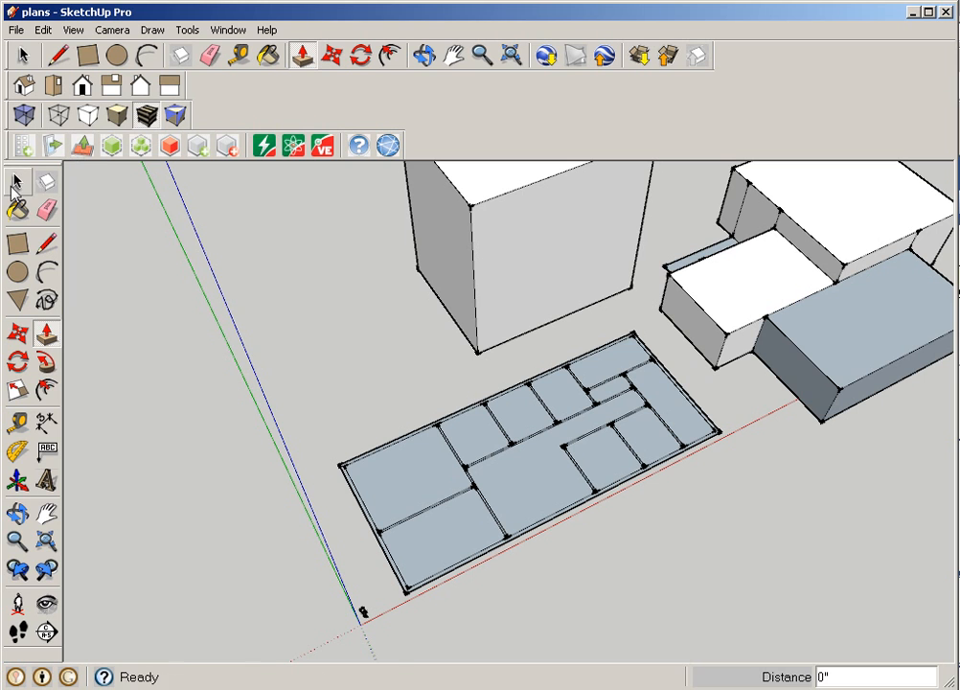
Select all faces and edges of the larger floor plan with a triple-click
click(17, 182)
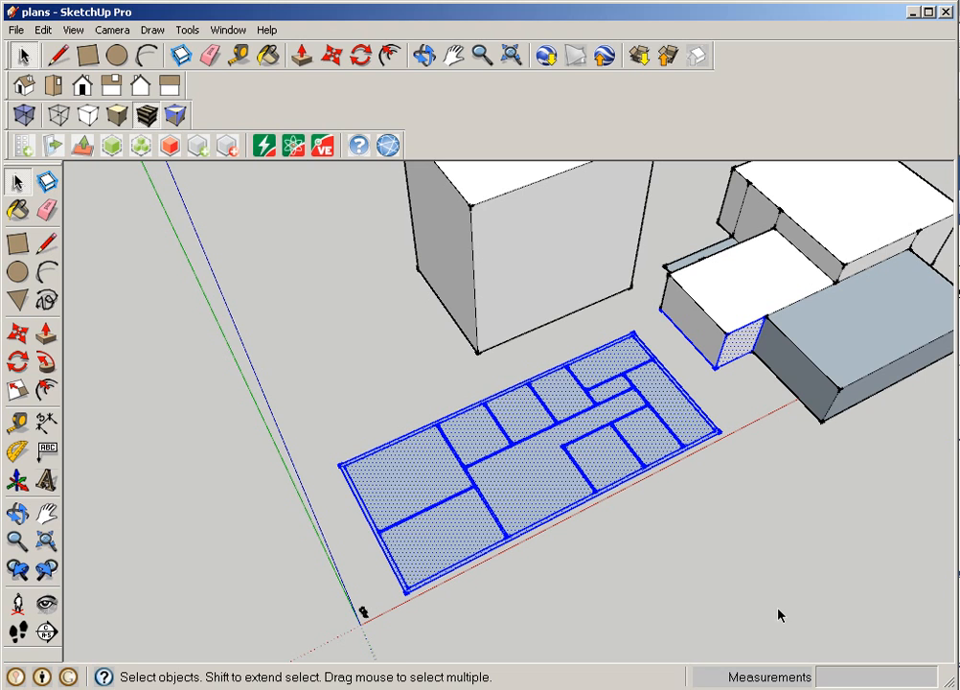
mouse_move(692, 353)
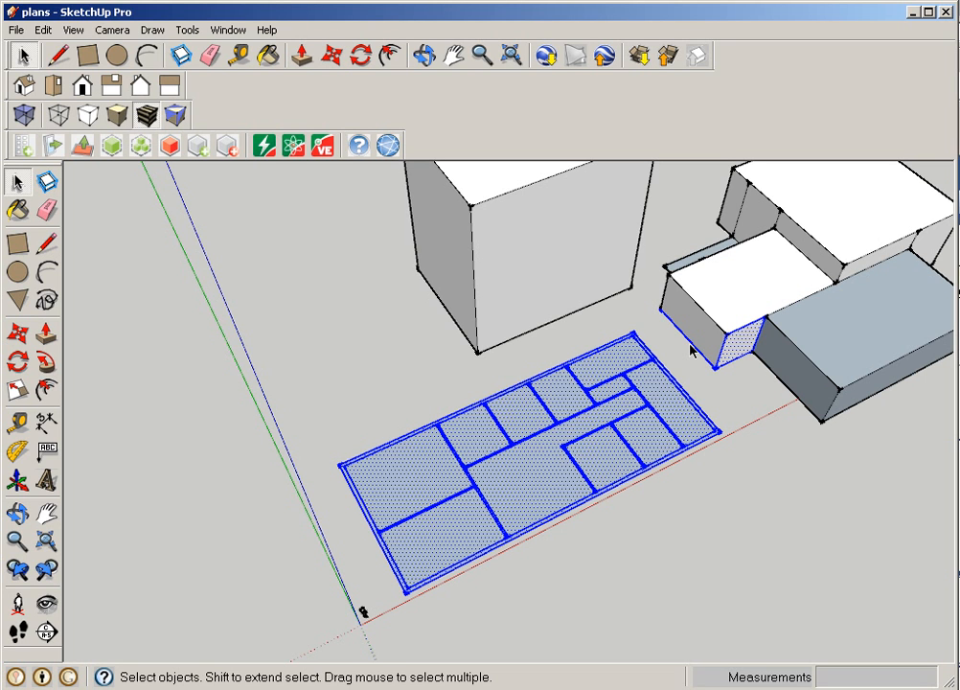
mouse_move(699, 351)
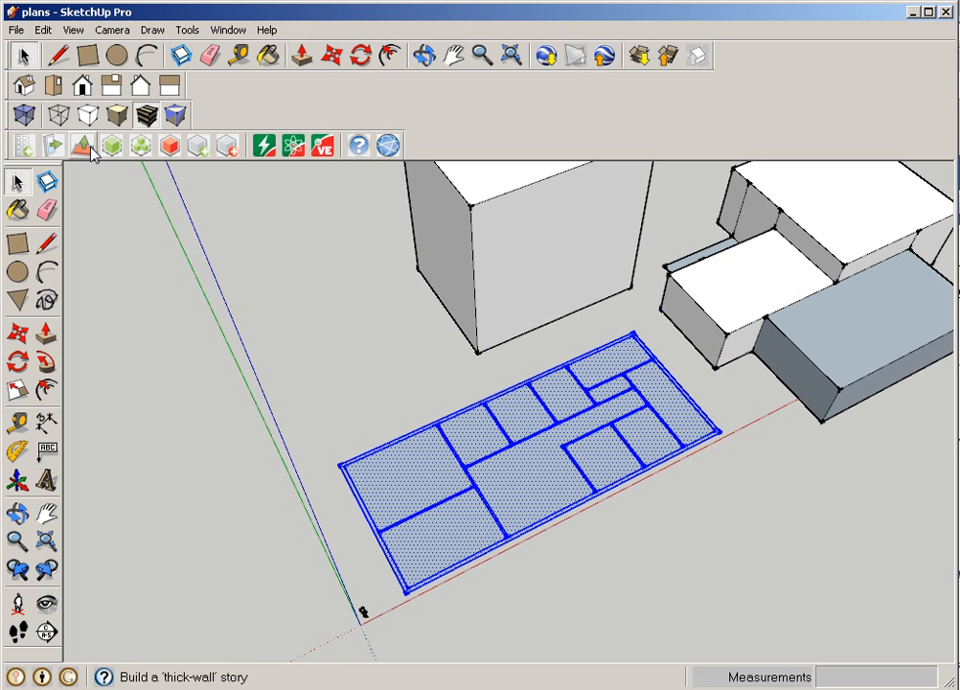
Build one thick-walled storey on the larger plan with IES Build Storey: height 10.5 ft, slab depth 1.0 ft
click(83, 146)
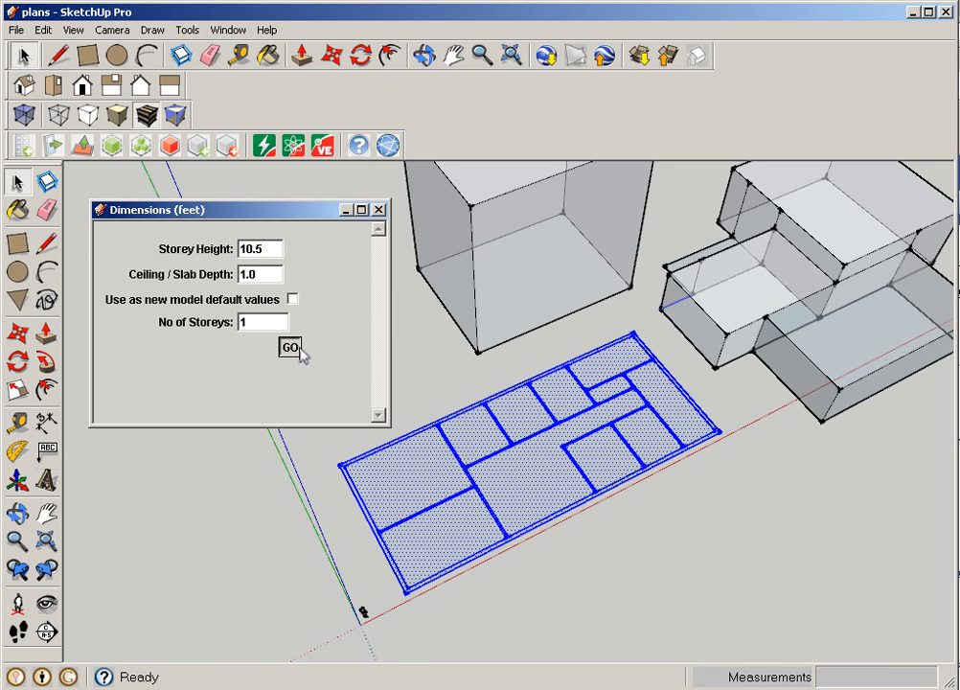
click(287, 347)
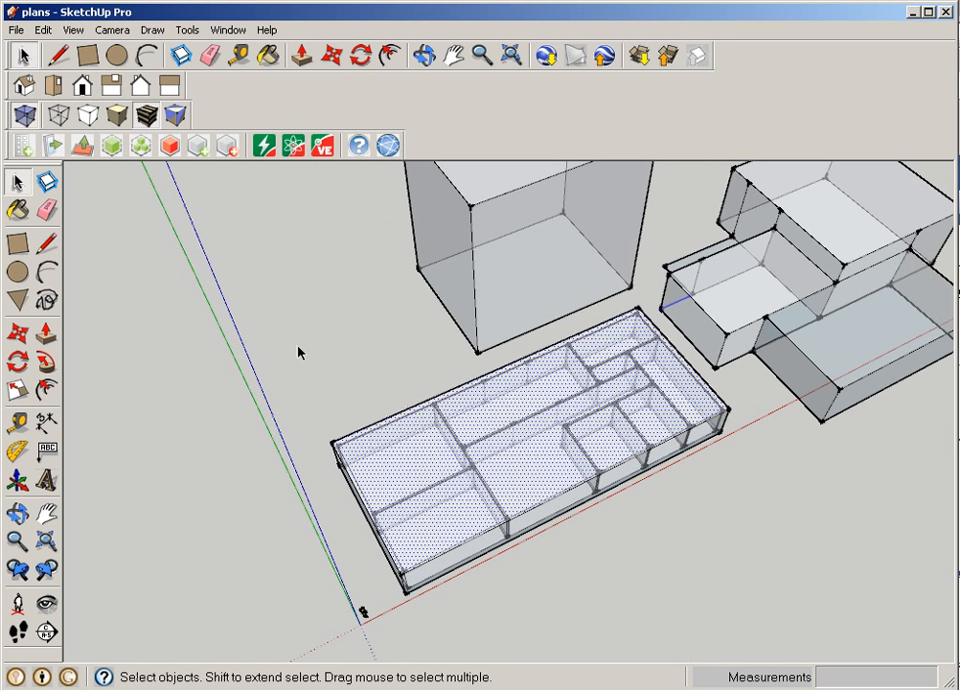